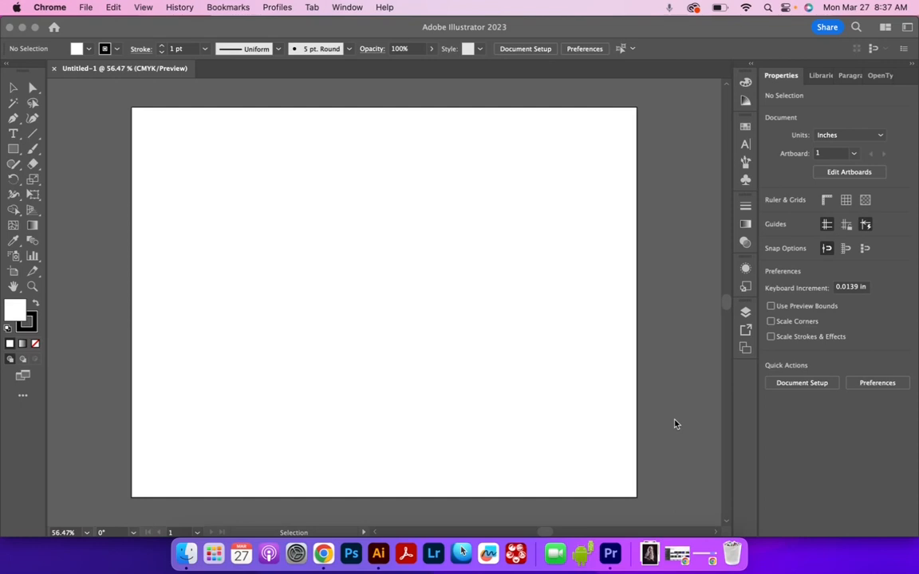
mouse_move(19, 150)
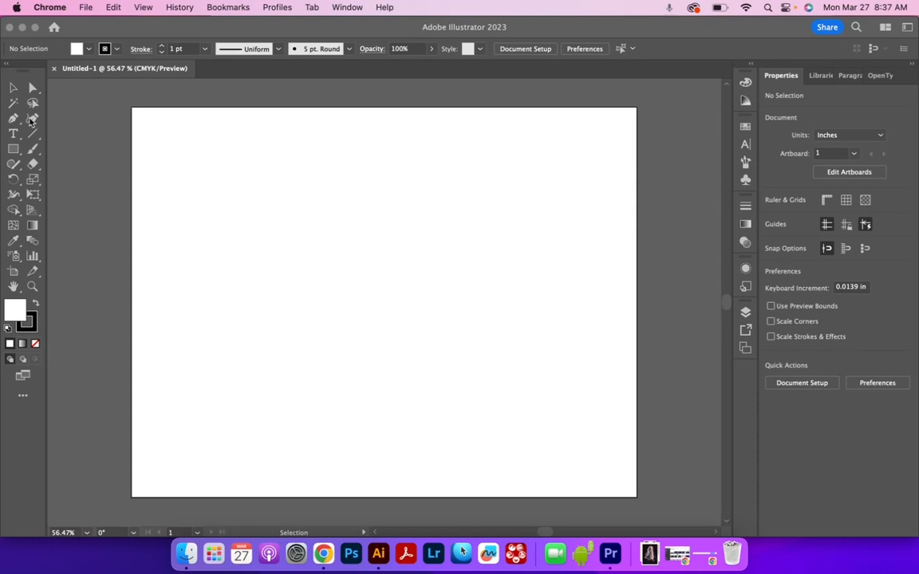
- Draw a wavy curve, a square and a straight diagonal line side by side on the artboard
left_click(378, 552)
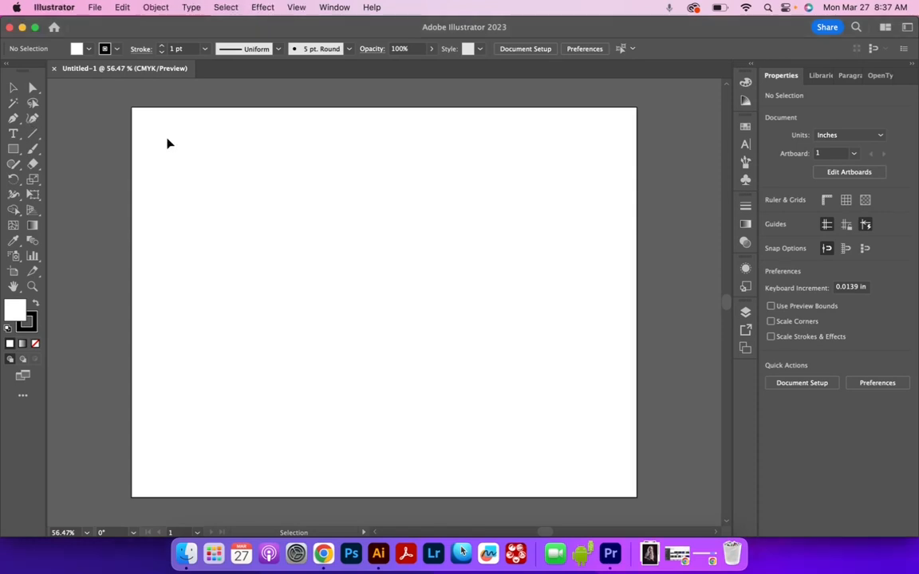
left_click(13, 118)
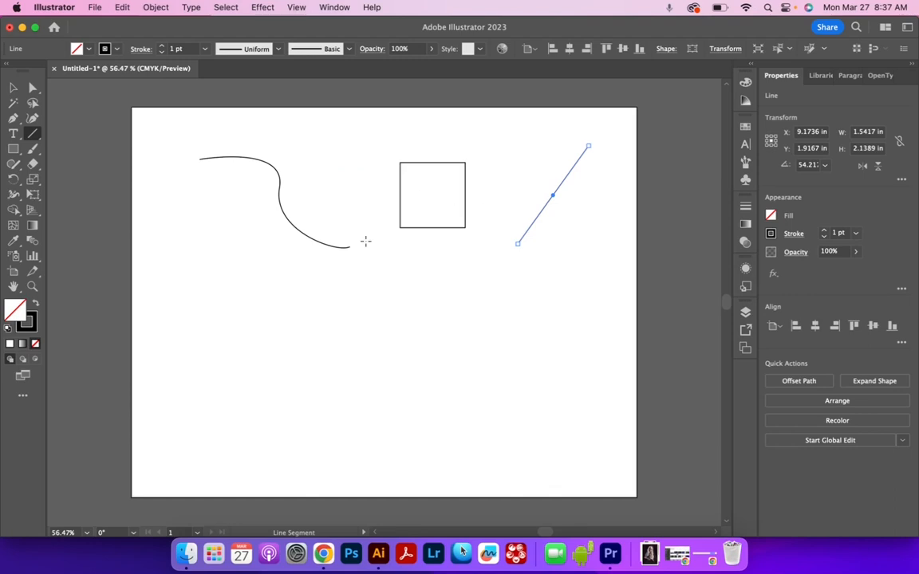
- Give the curve a 9 pt stroke with a variable width profile tapering at its ends
left_click(287, 204)
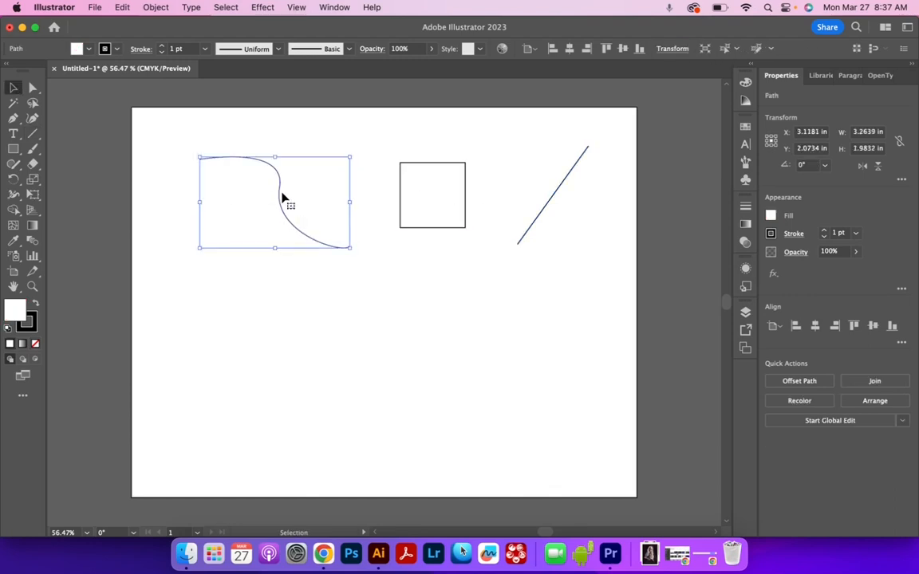
mouse_move(287, 89)
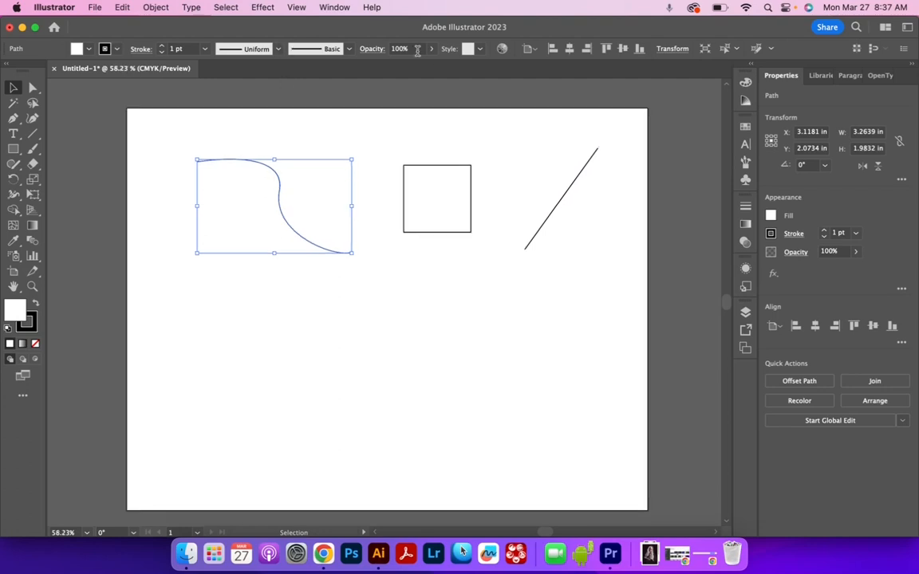
mouse_move(764, 242)
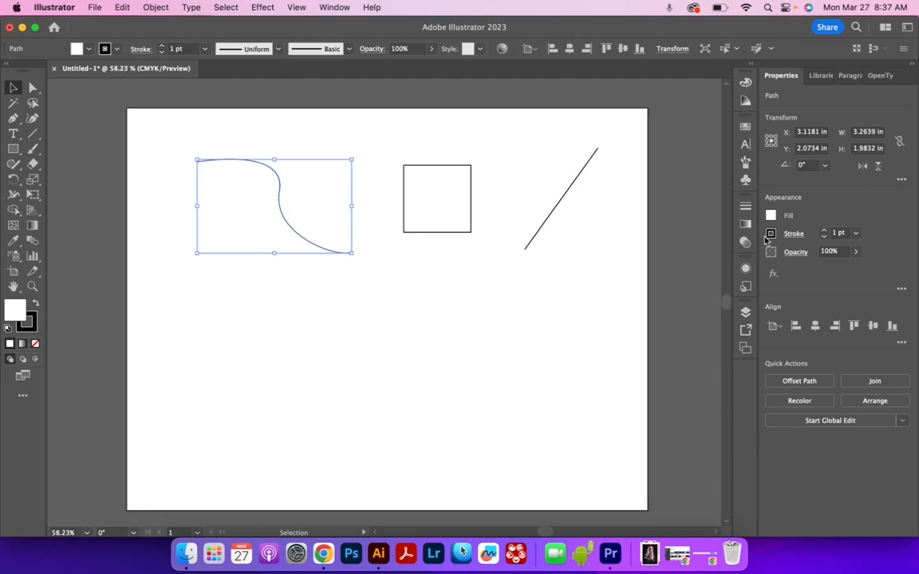
mouse_move(259, 64)
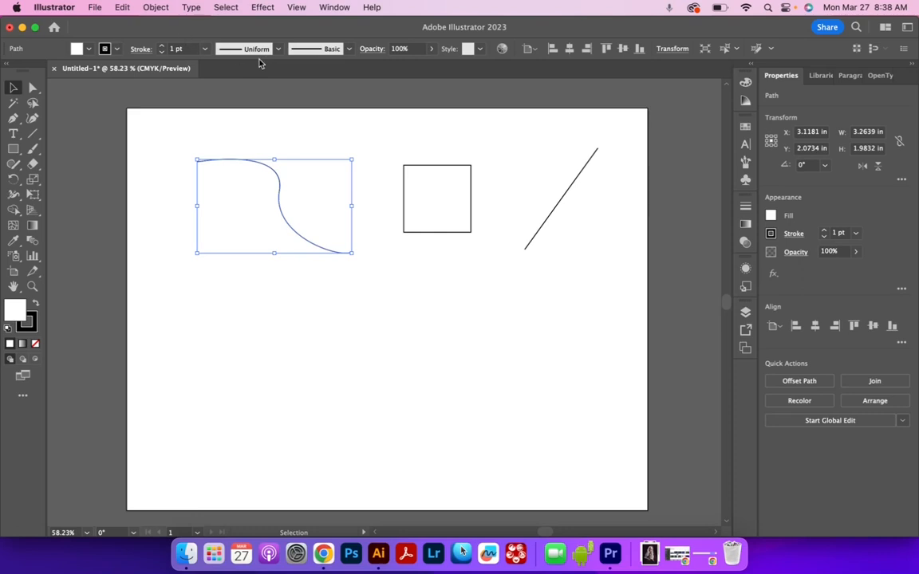
left_click(163, 44)
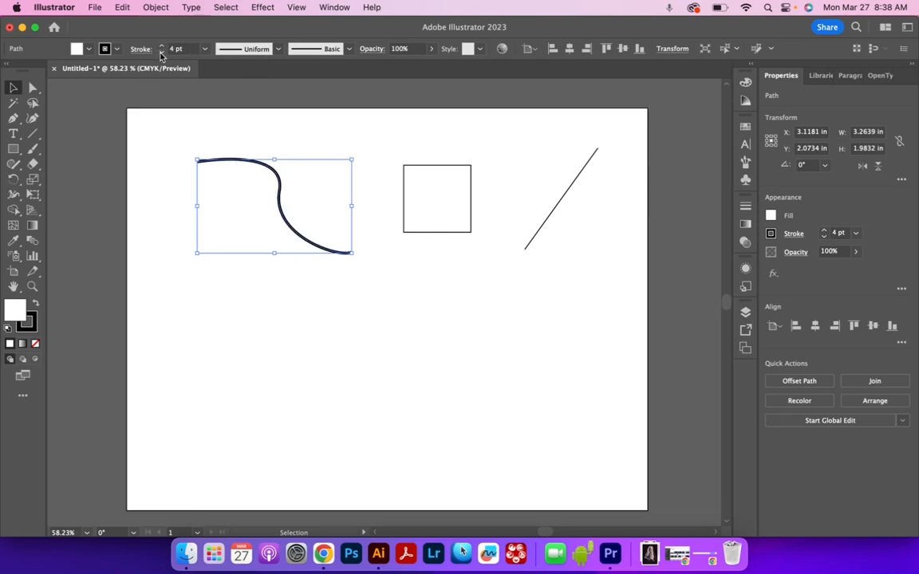
left_click(163, 45)
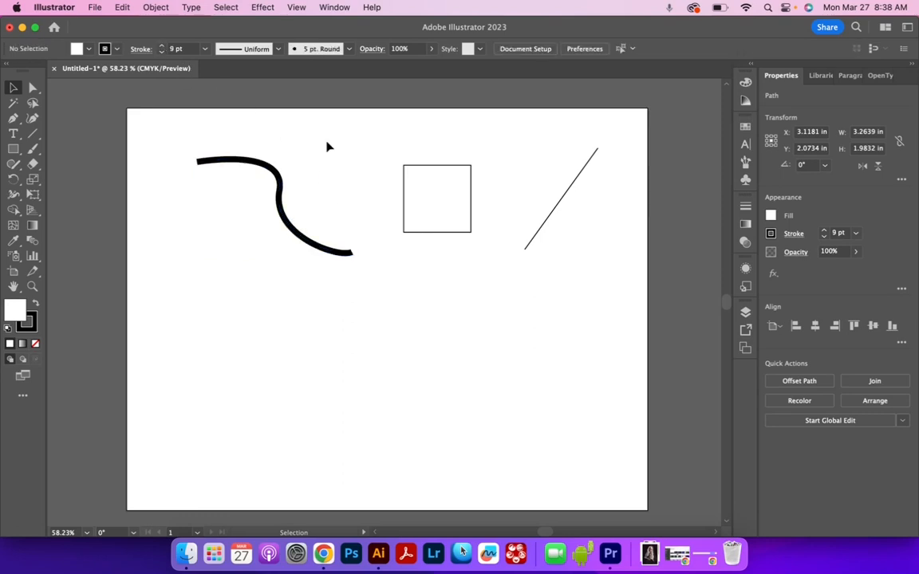
left_click(274, 204)
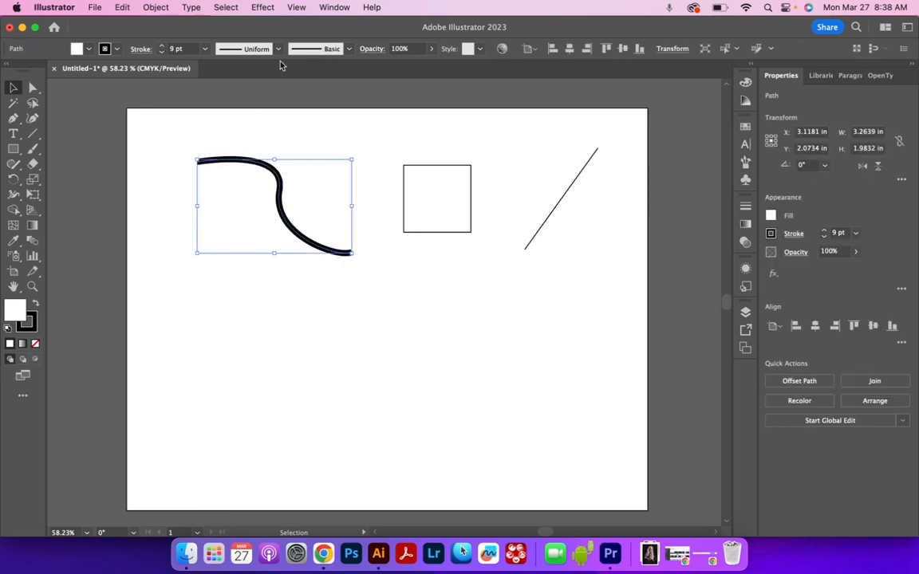
left_click(277, 47)
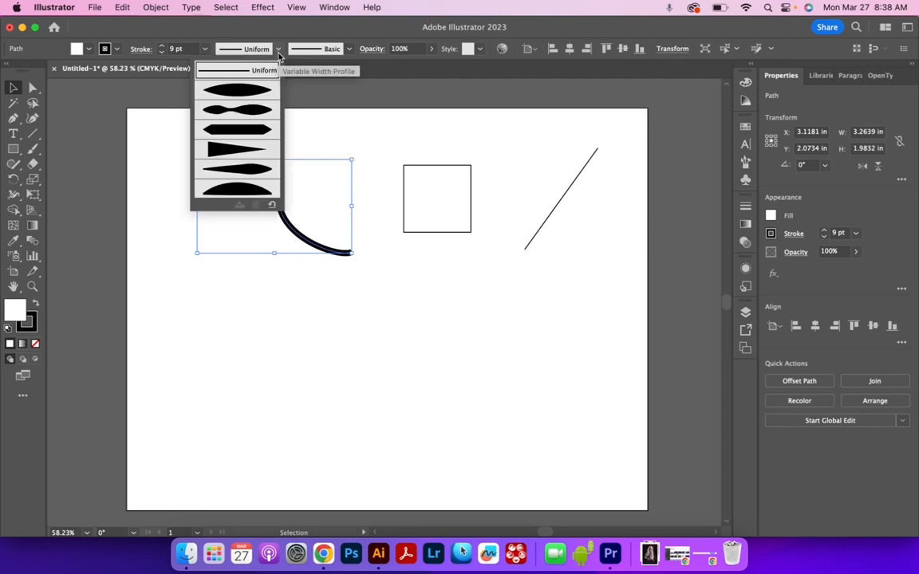
mouse_move(248, 108)
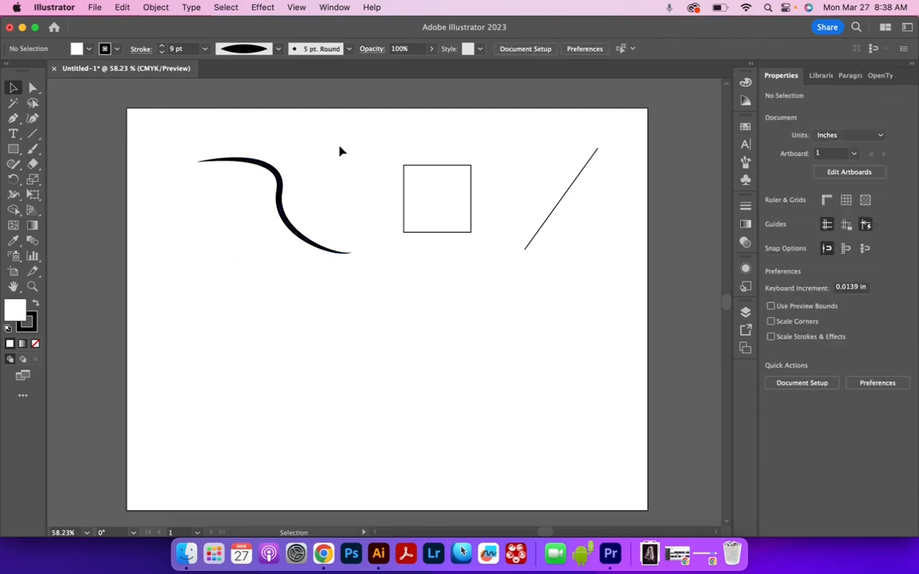
- Give the square a 7 pt stroke with another uneven width profile
left_click(437, 198)
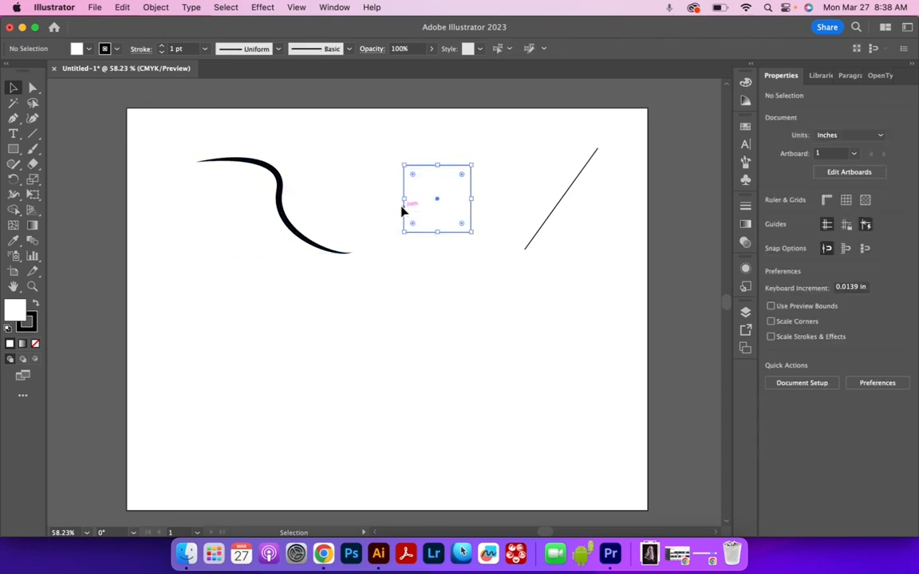
left_click(437, 198)
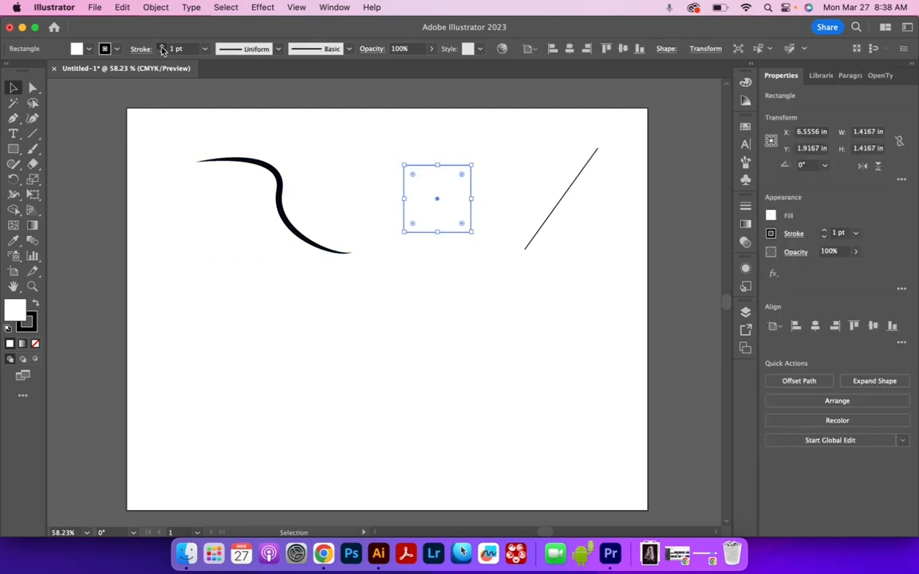
left_click(278, 48)
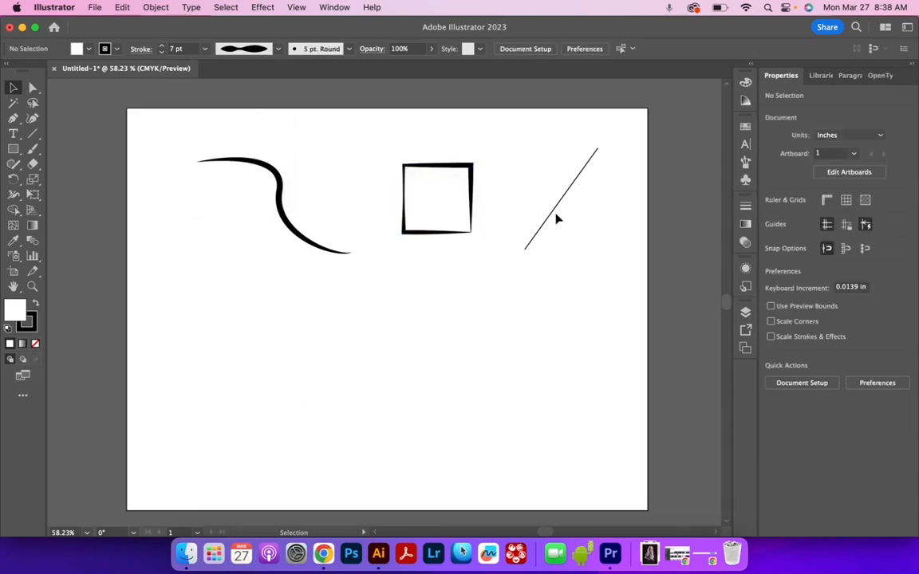
- Give the diagonal line a 19 pt stroke with a profile tapering to a point at its top
left_click(558, 199)
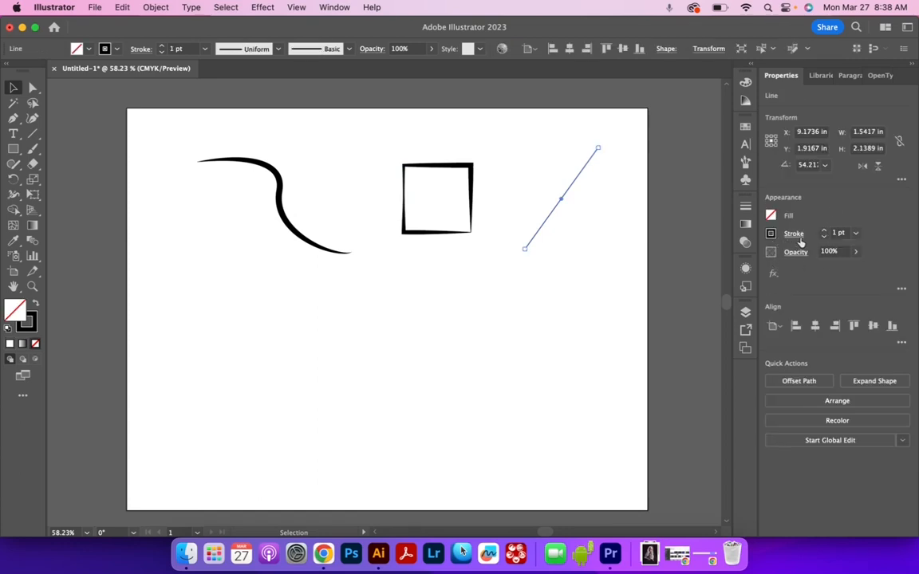
left_click(794, 232)
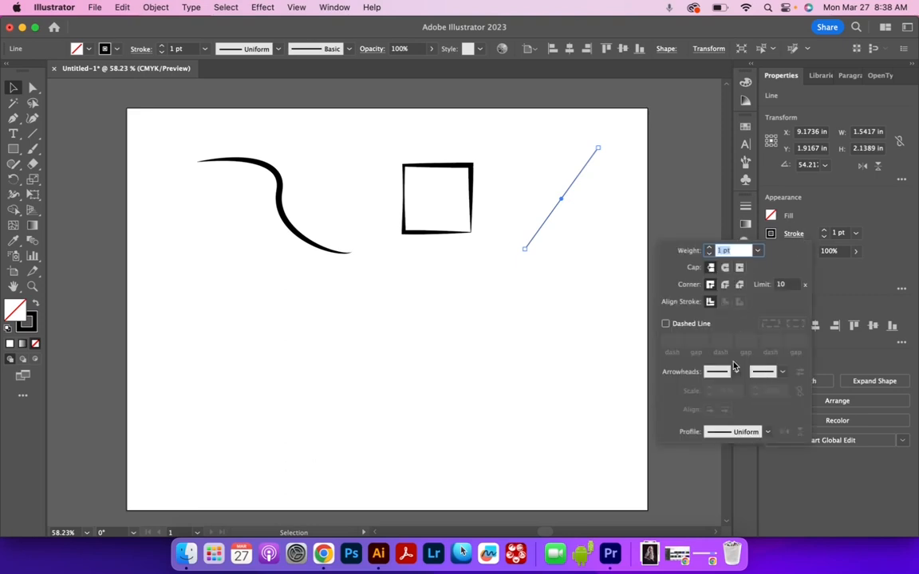
mouse_move(732, 319)
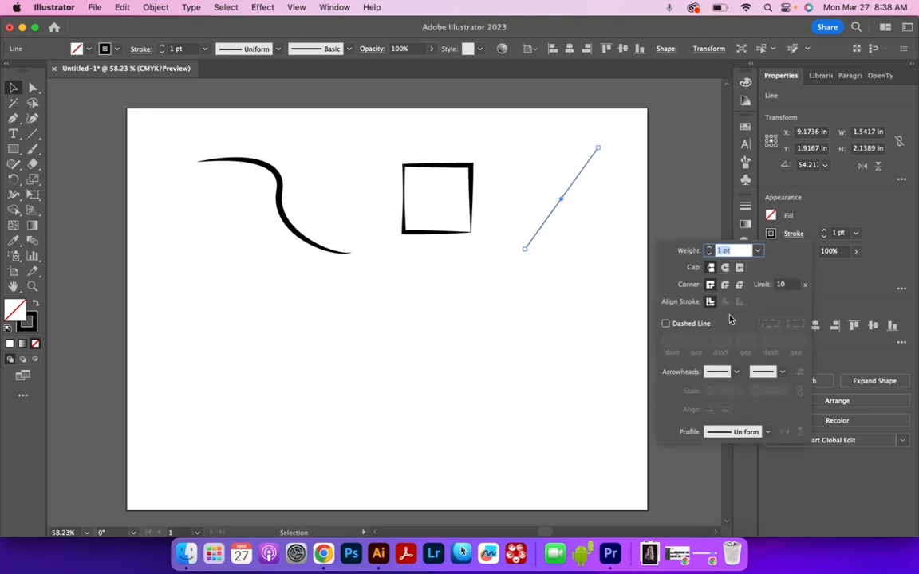
mouse_move(771, 472)
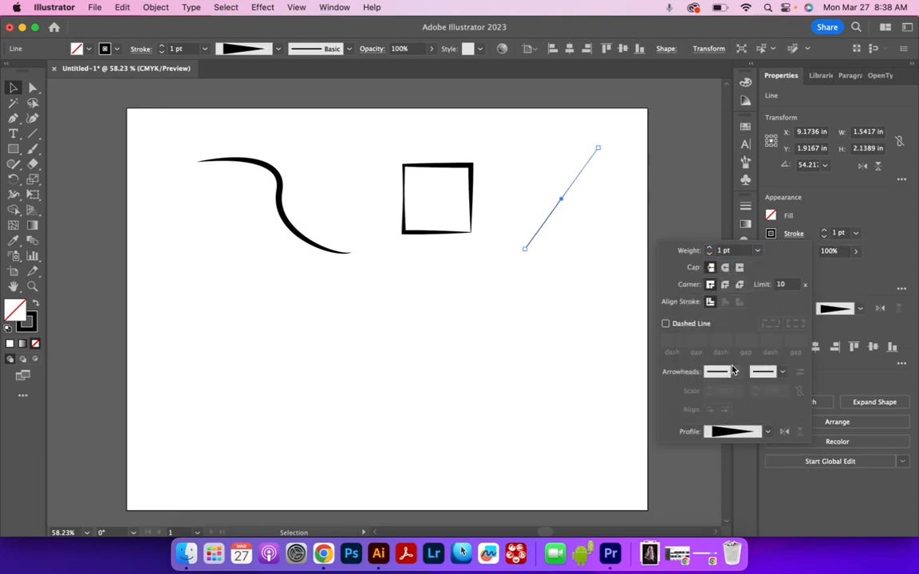
left_click(708, 250)
type("19")
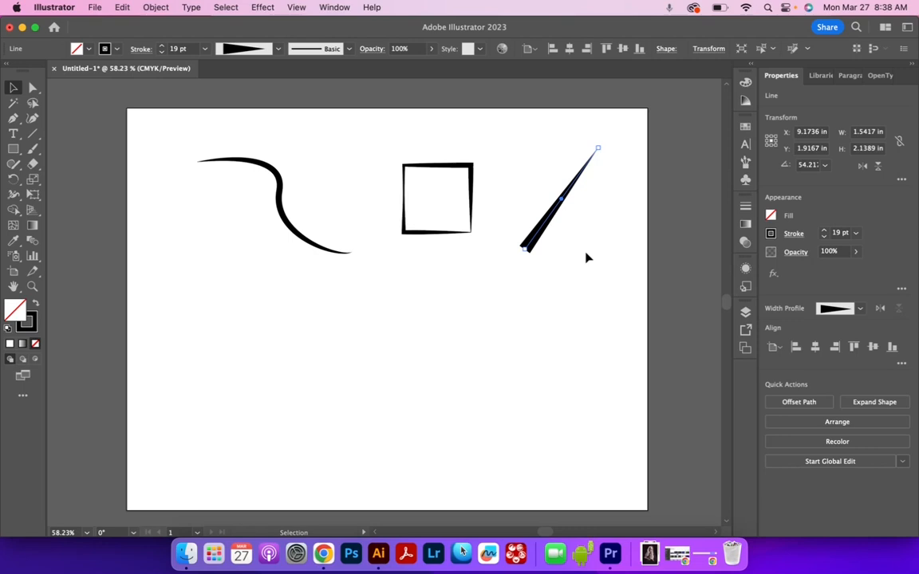
mouse_move(574, 258)
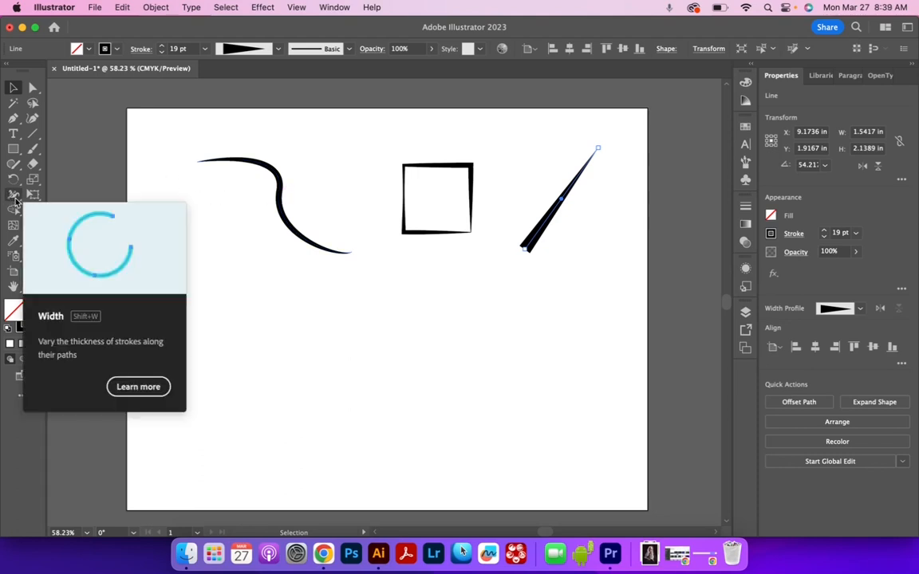
- Use the Width tool to widen and reshape the curve's thickness near its upper end
left_click(13, 194)
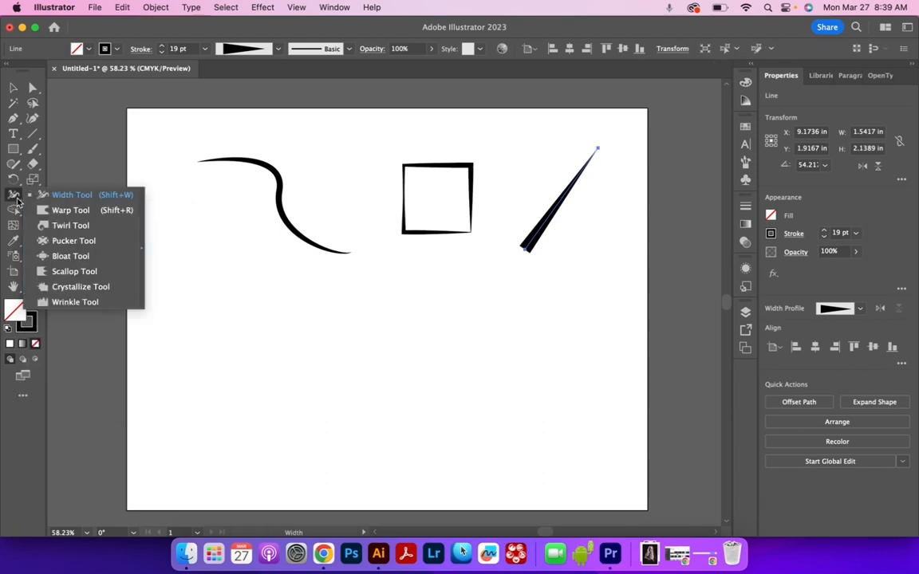
mouse_move(102, 204)
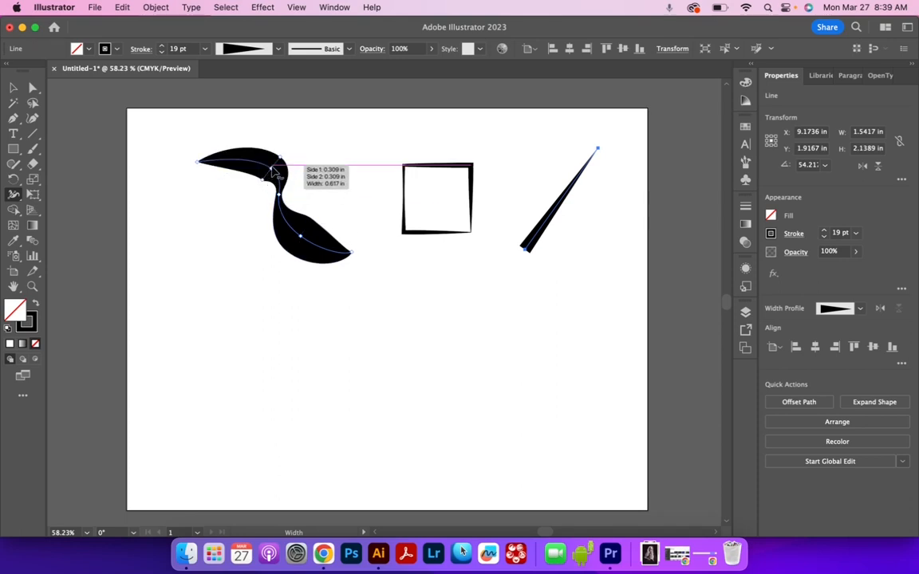
left_click_drag(271, 173, 255, 179)
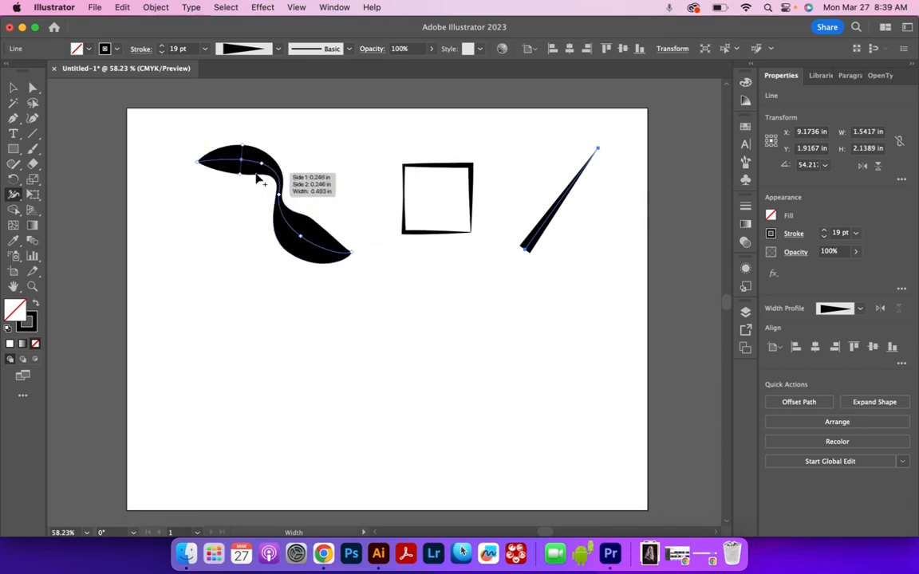
left_click_drag(259, 179, 319, 231)
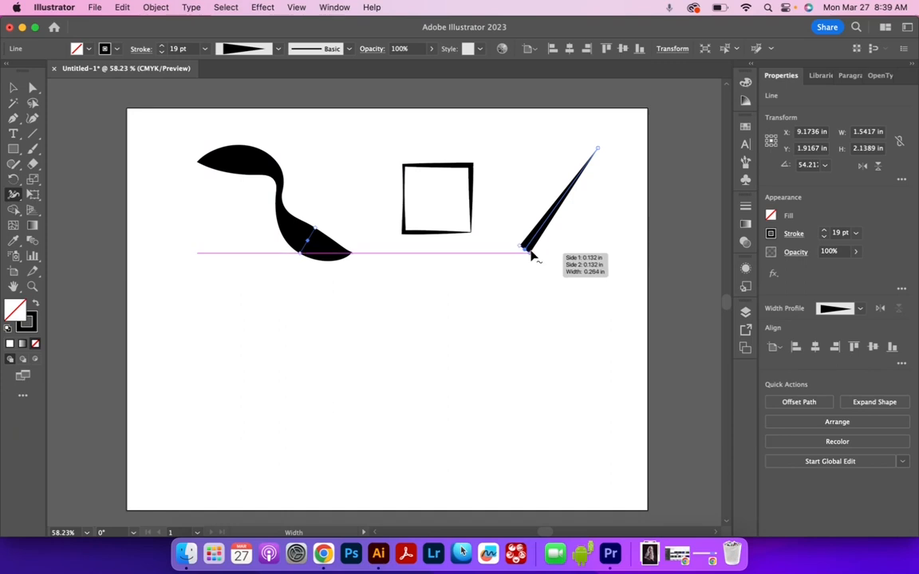
- Flare the diagonal line's stroke into a wide wedge near its bottom end
left_click_drag(529, 254, 543, 268)
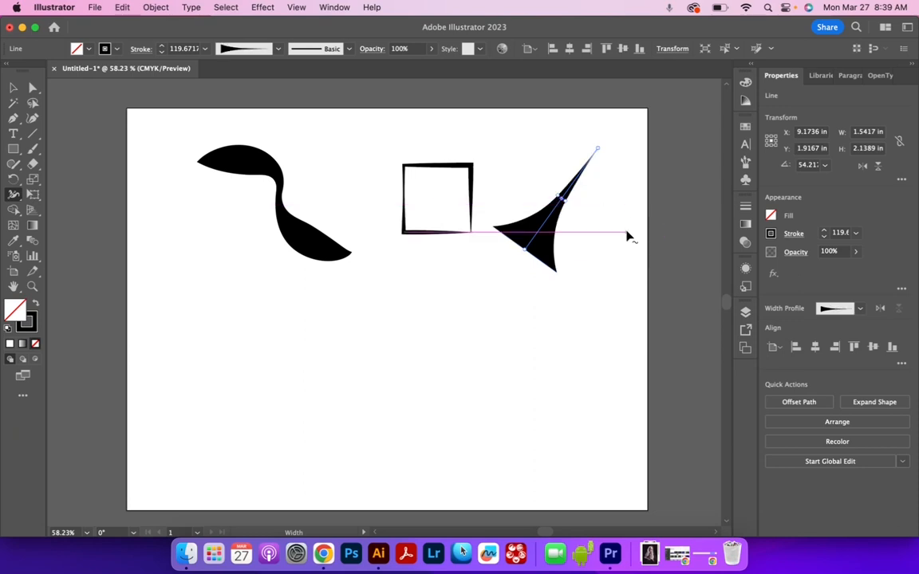
left_click(552, 351)
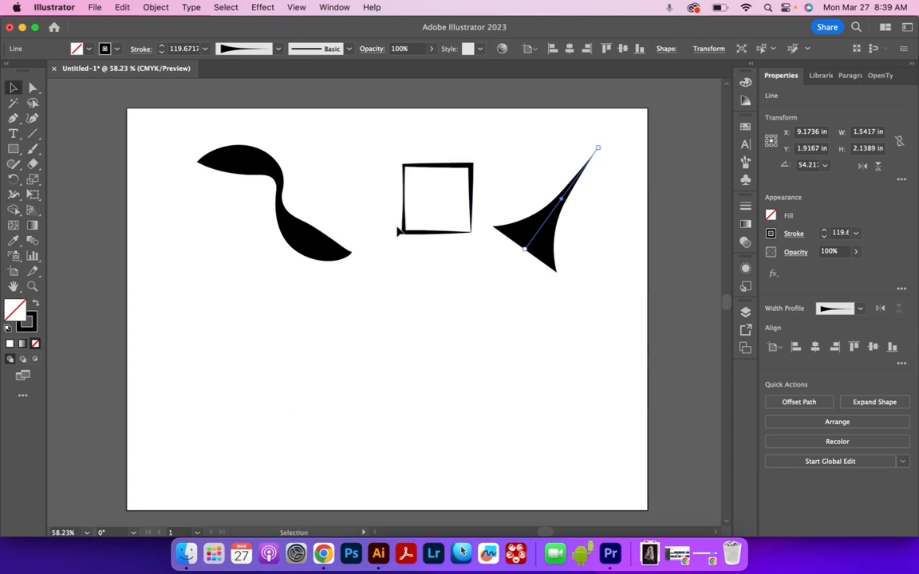
- Set the square's stroke to 25 pt with the Uniform width profile
left_click(437, 198)
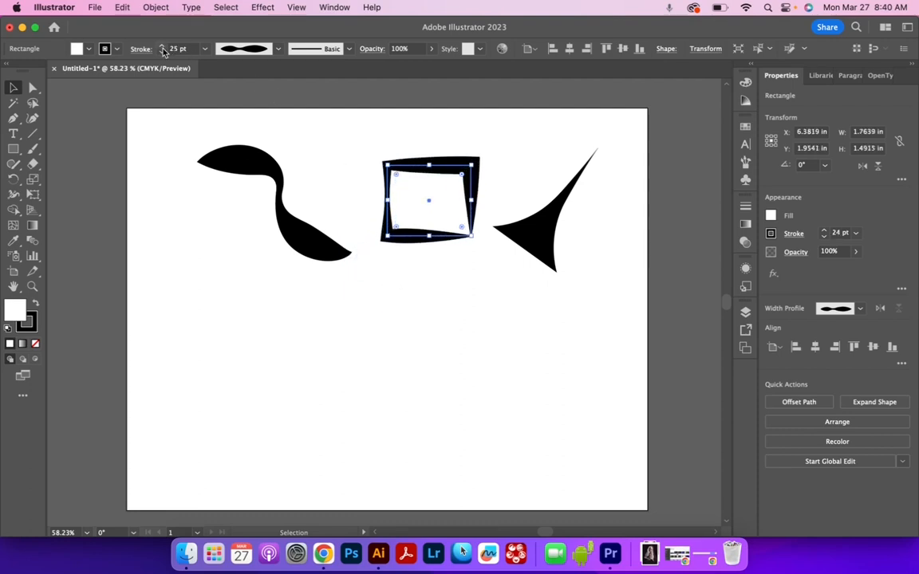
left_click(163, 45)
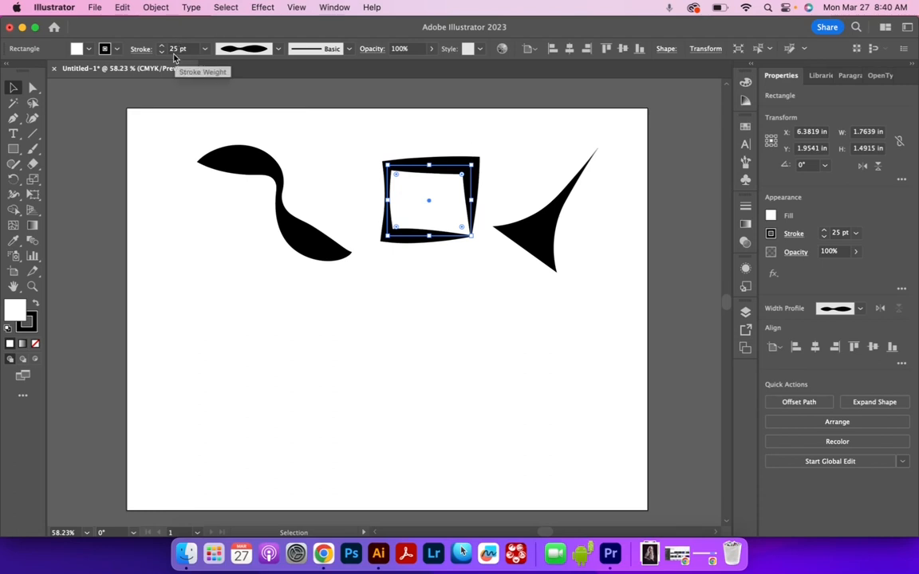
mouse_move(408, 171)
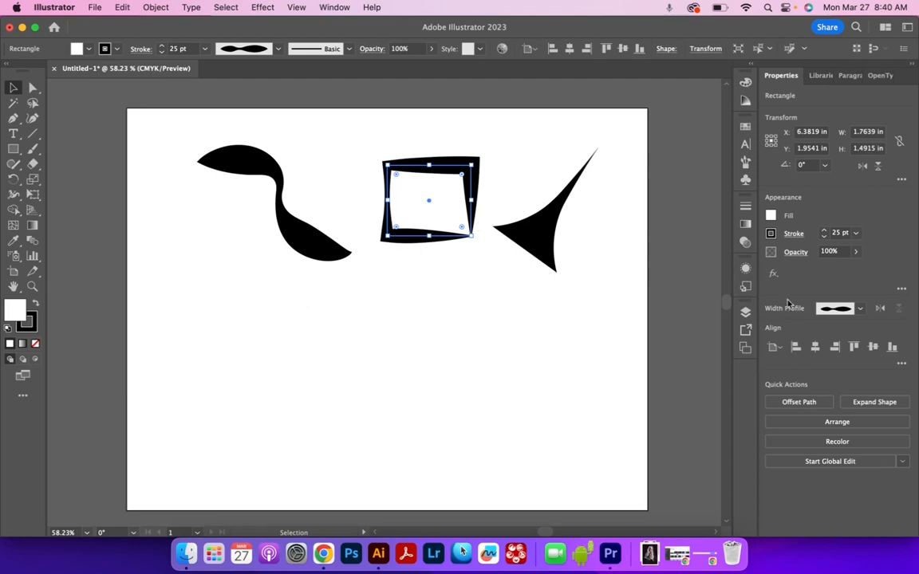
mouse_move(810, 246)
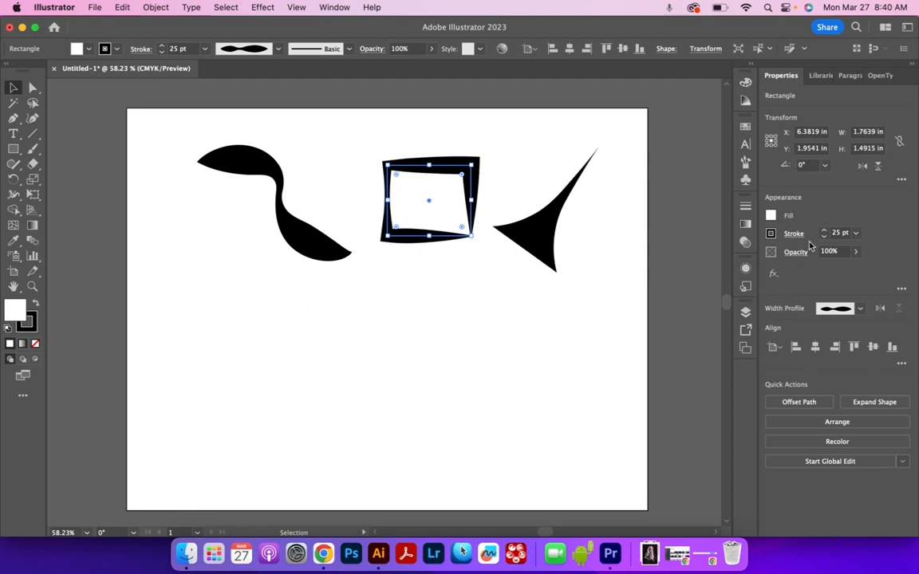
left_click(794, 233)
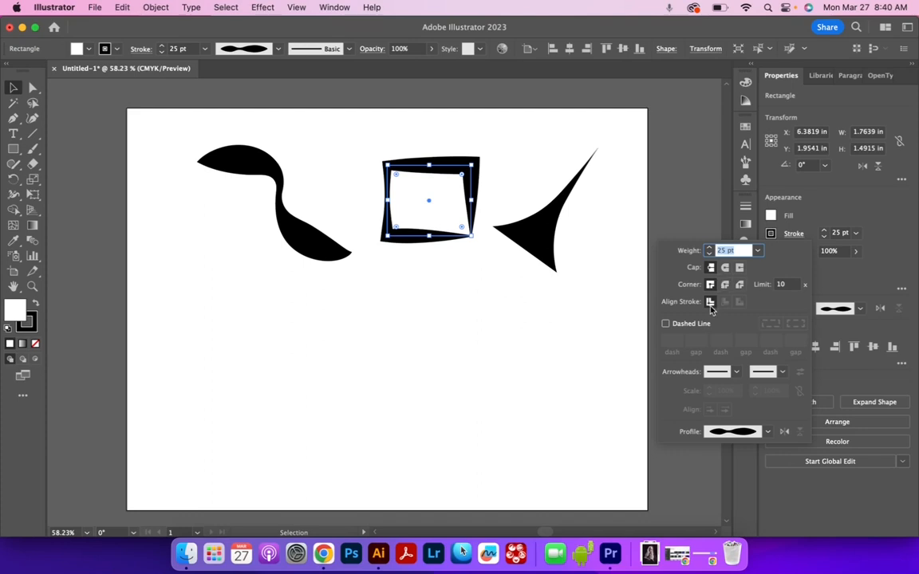
mouse_move(708, 287)
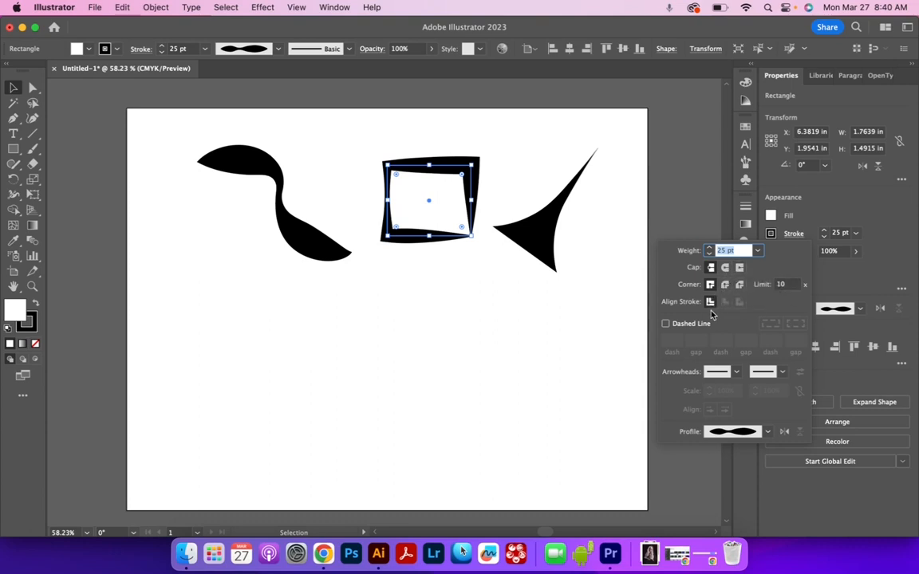
mouse_move(708, 301)
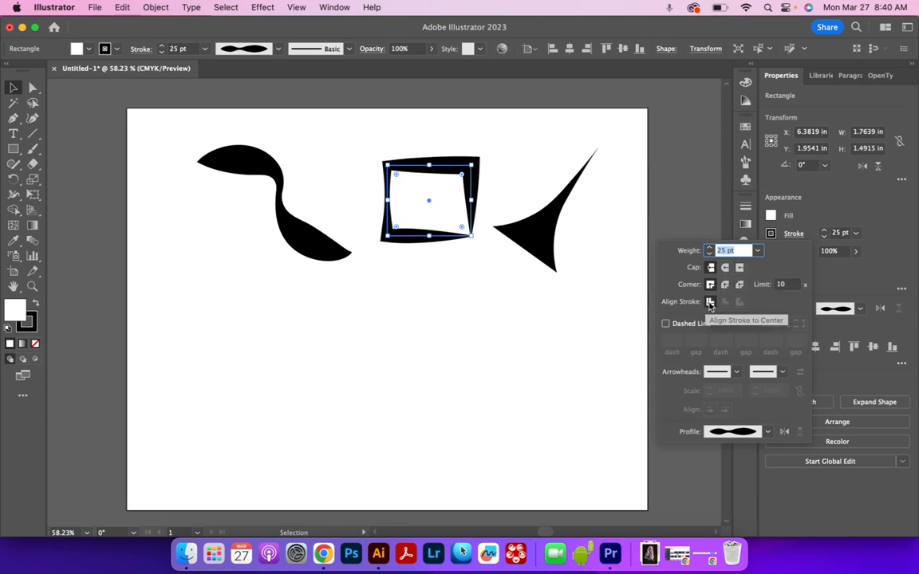
mouse_move(740, 302)
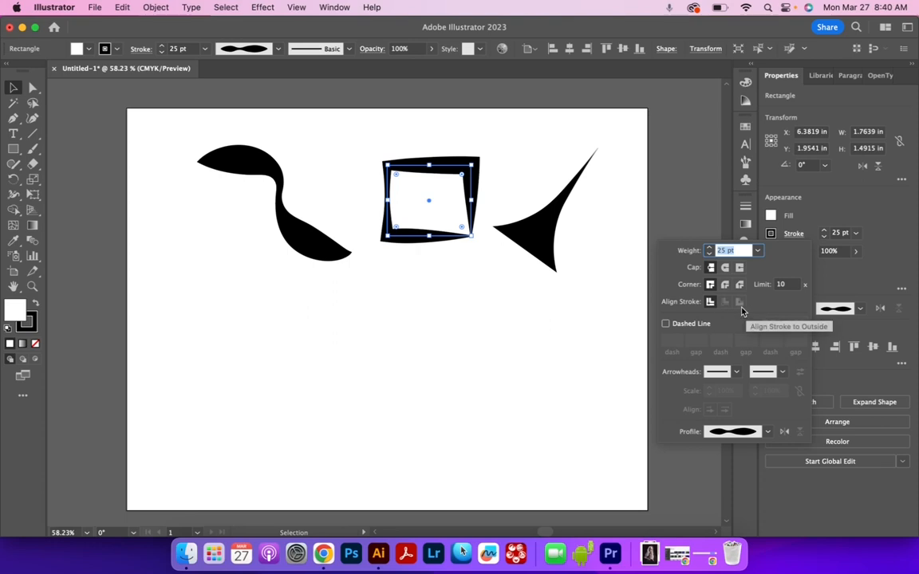
left_click(766, 431)
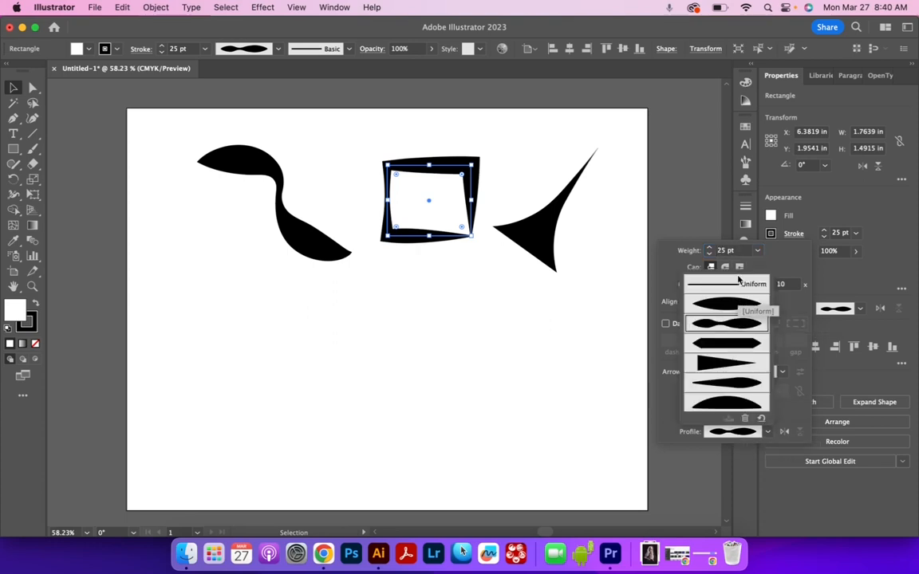
left_click(753, 284)
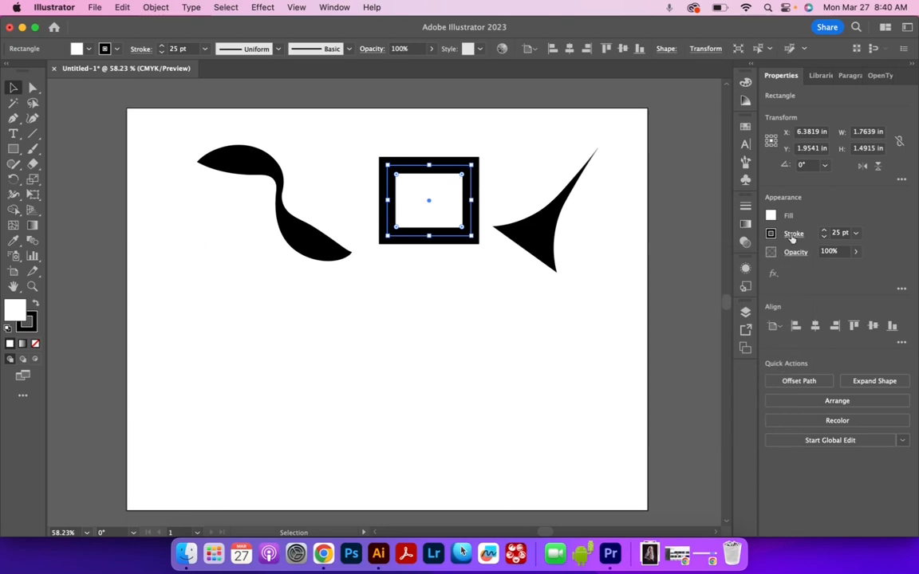
- Align the square's stroke to Outside and make it a dashed line
left_click(795, 233)
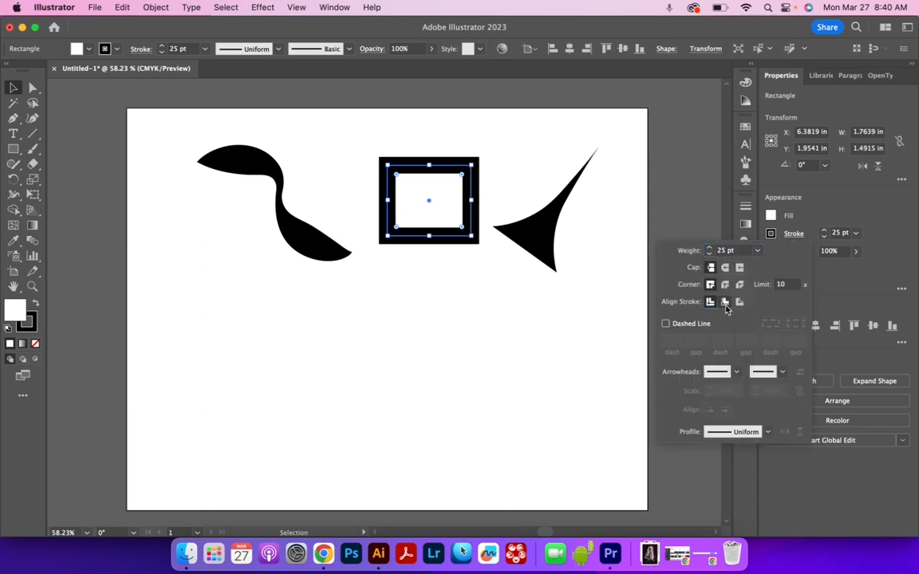
left_click(740, 301)
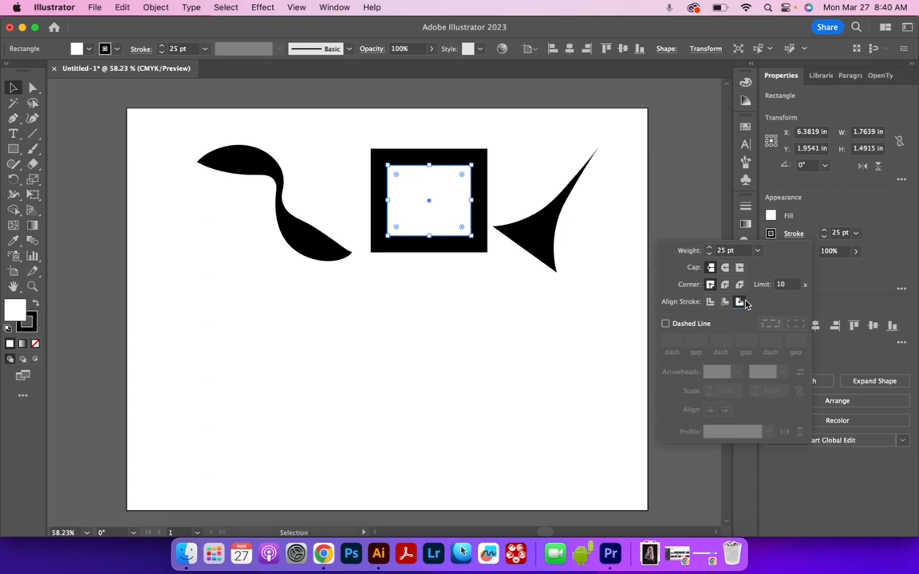
mouse_move(737, 309)
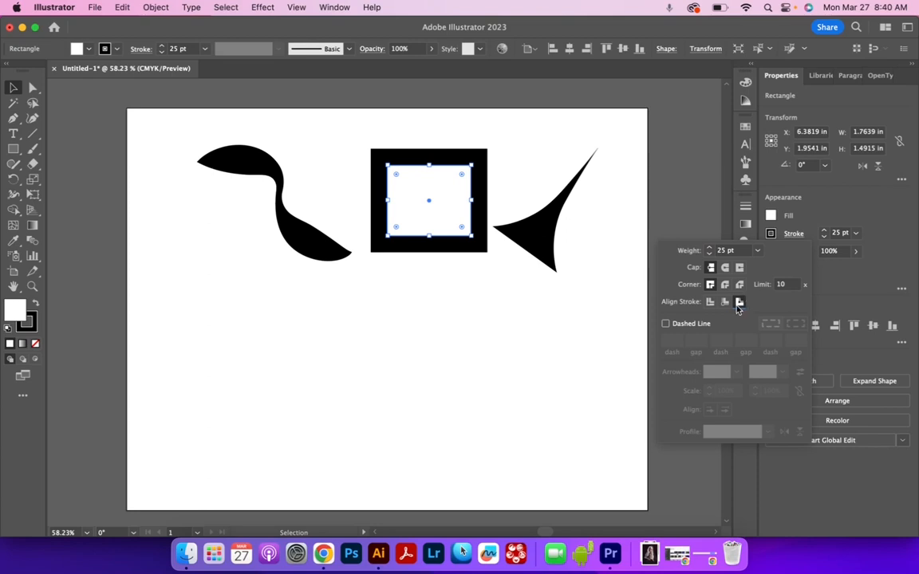
left_click(665, 322)
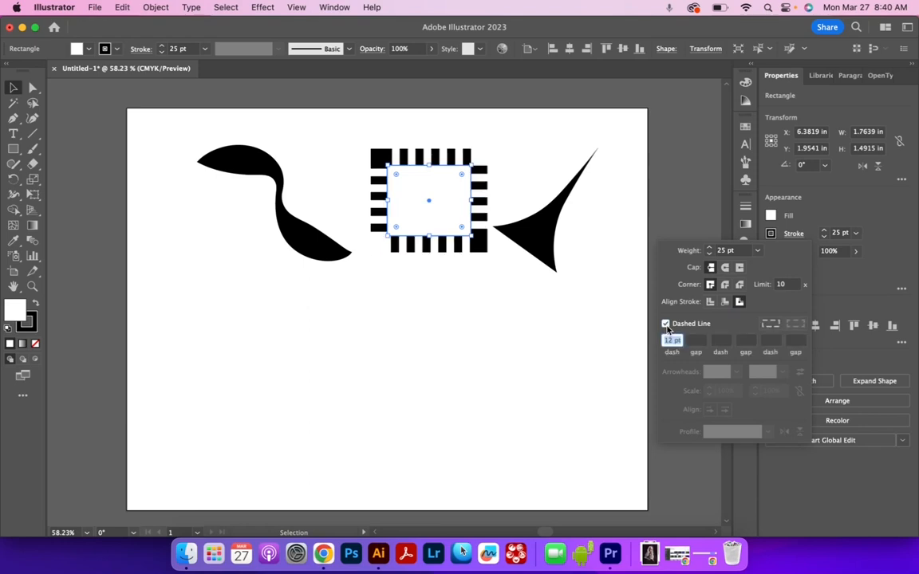
mouse_move(740, 287)
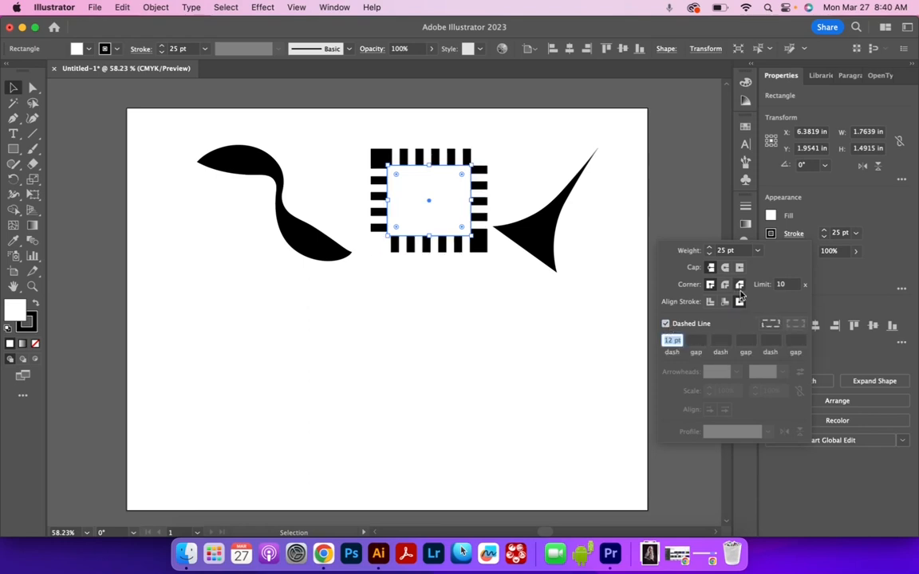
mouse_move(715, 447)
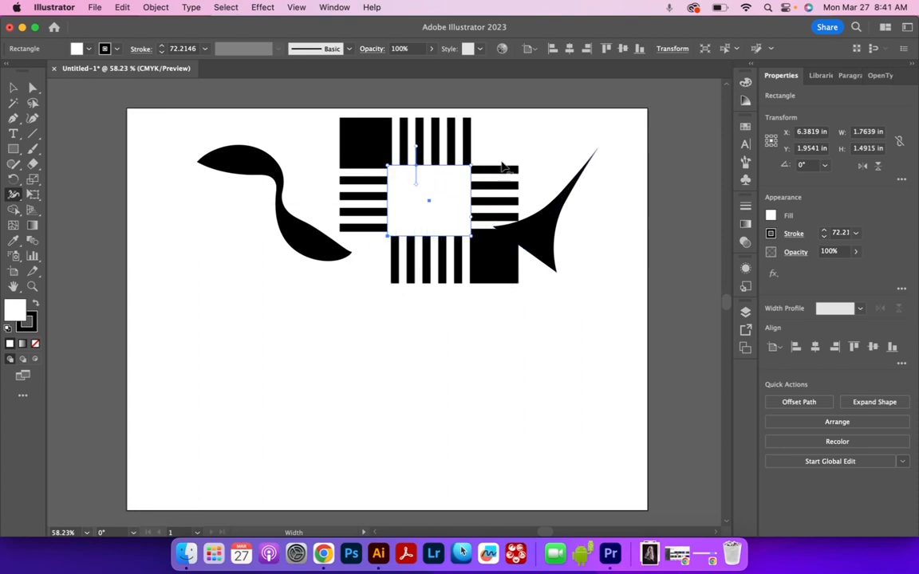
mouse_move(437, 163)
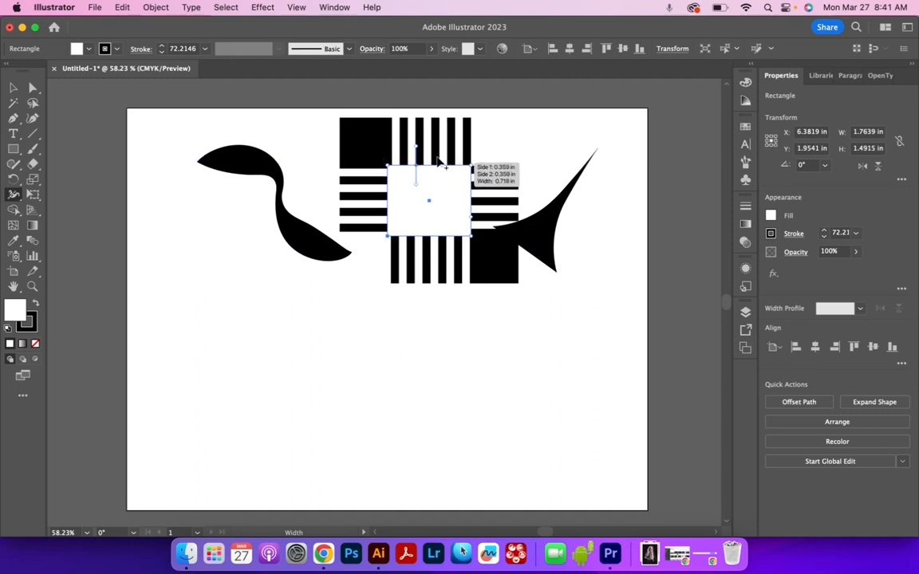